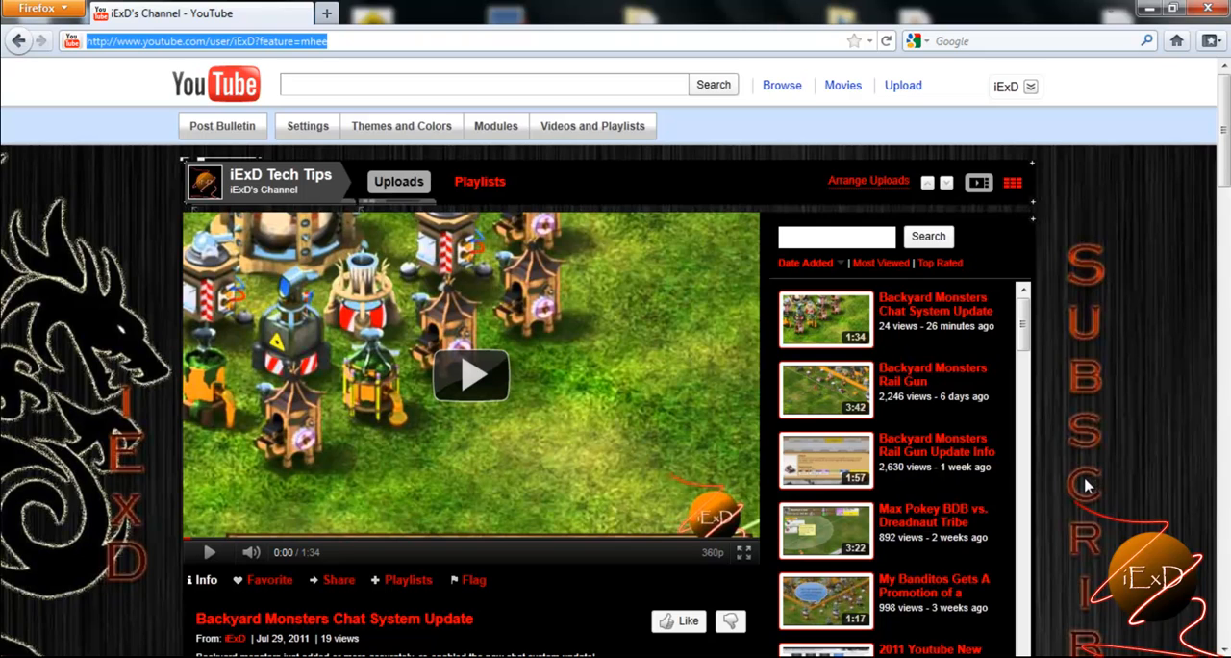
pyautogui.moveTo(120, 331)
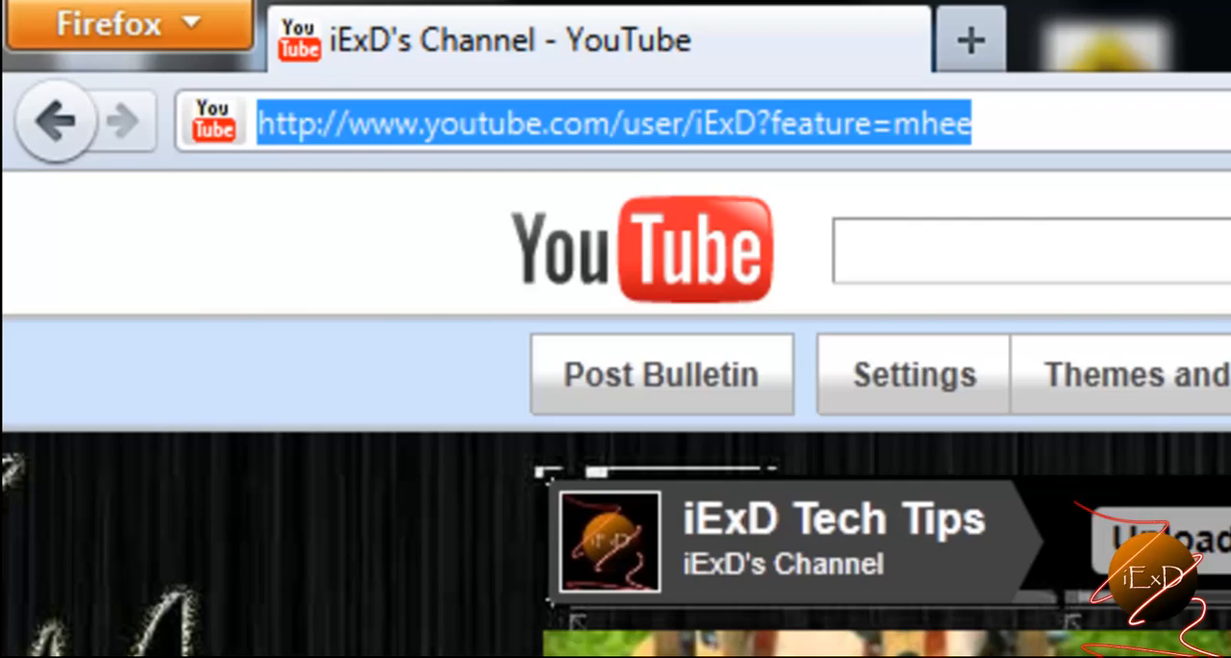
# Navigate Firefox from the YouTube channel page to iconfinder.com.
pyautogui.write('iconfinder.com/')
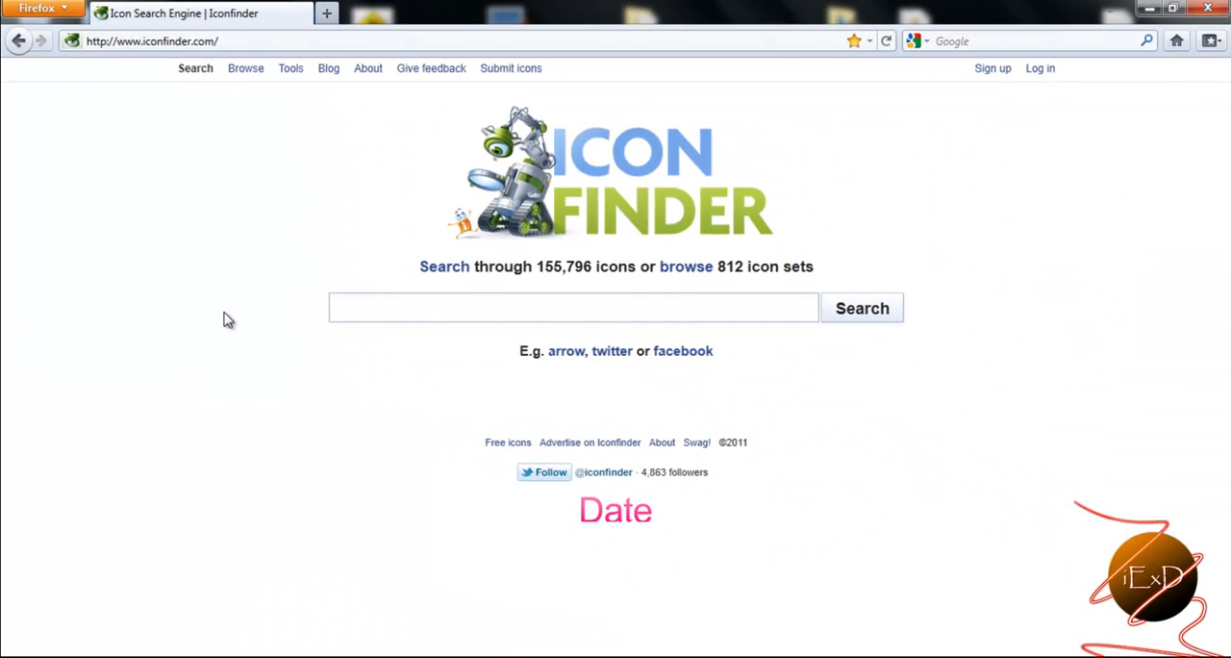
# Focus the Iconfinder home page search box to enter 'facebook'.
pyautogui.click(573, 308)
pyautogui.write('facebook')
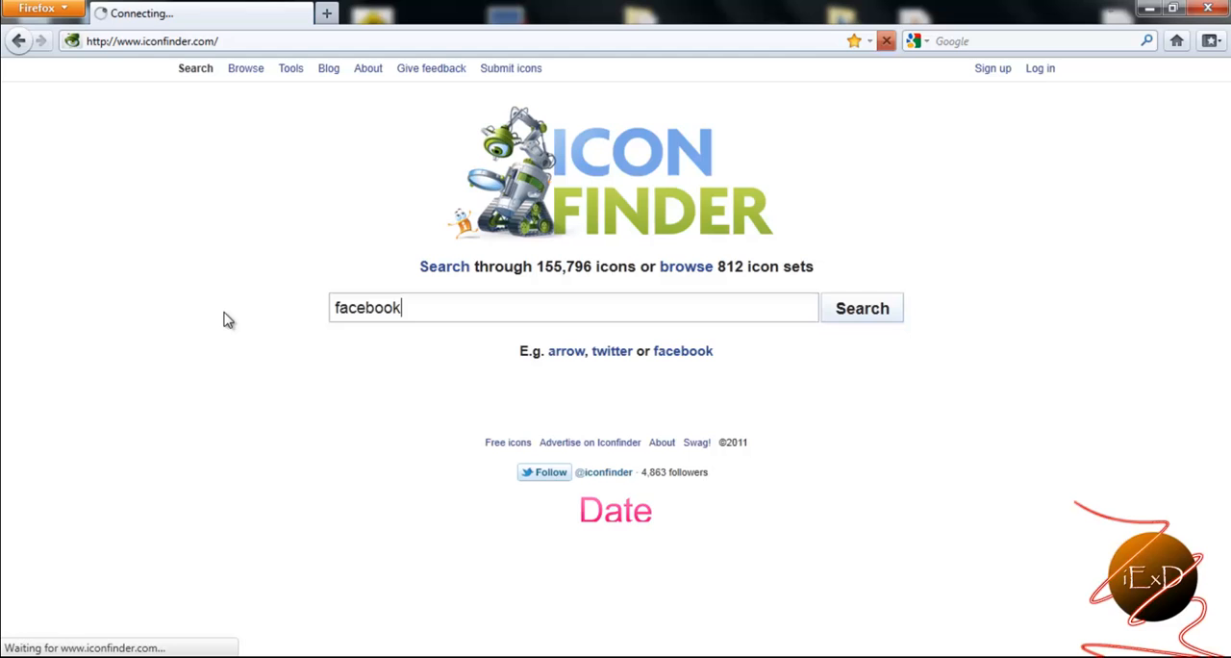
# Run the facebook search, go to results page 2, and open the black glossy square icon.
pyautogui.click(861, 308)
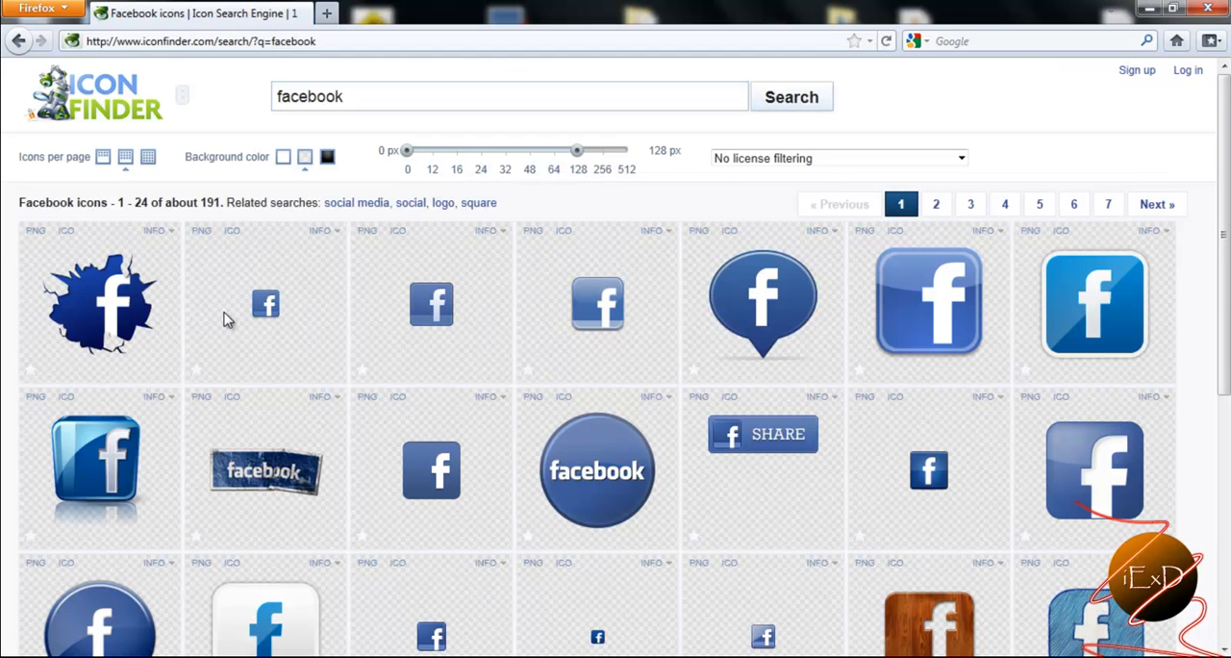
pyautogui.scroll(-3)
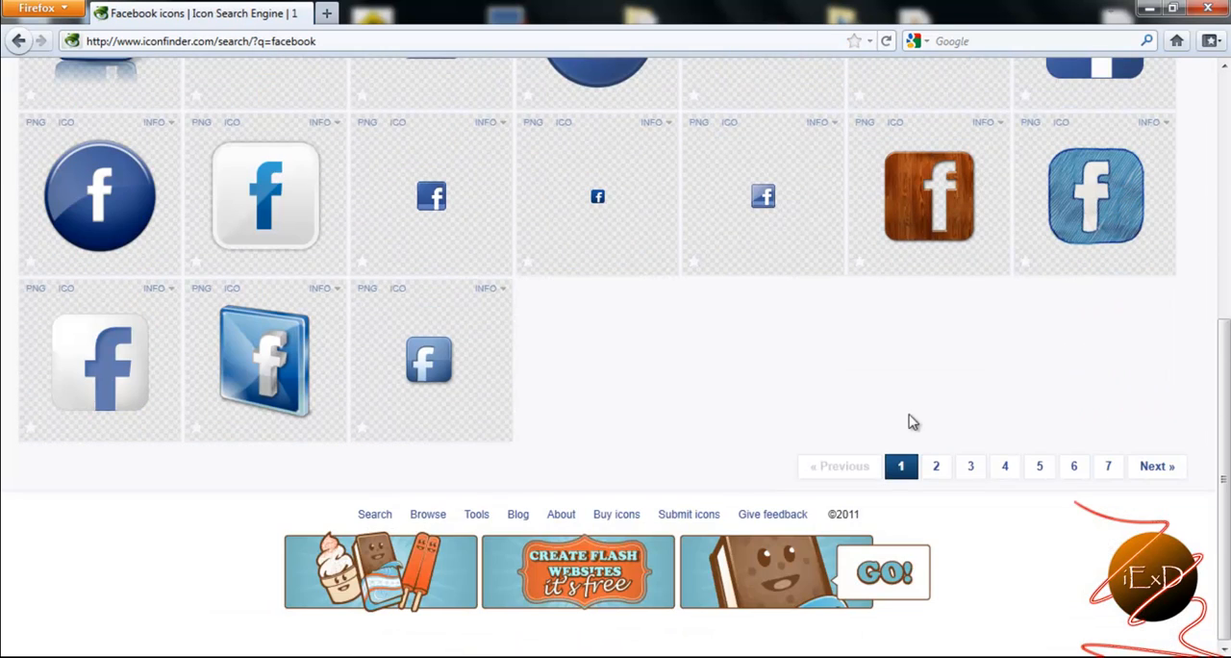
pyautogui.click(935, 467)
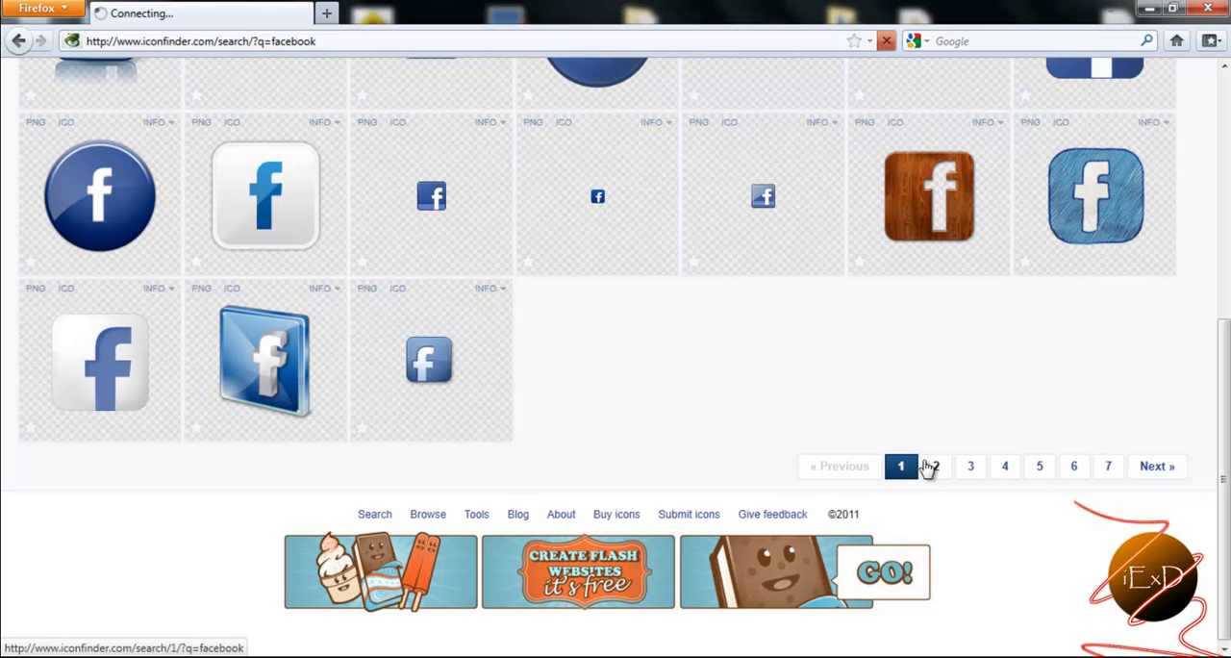
pyautogui.click(900, 467)
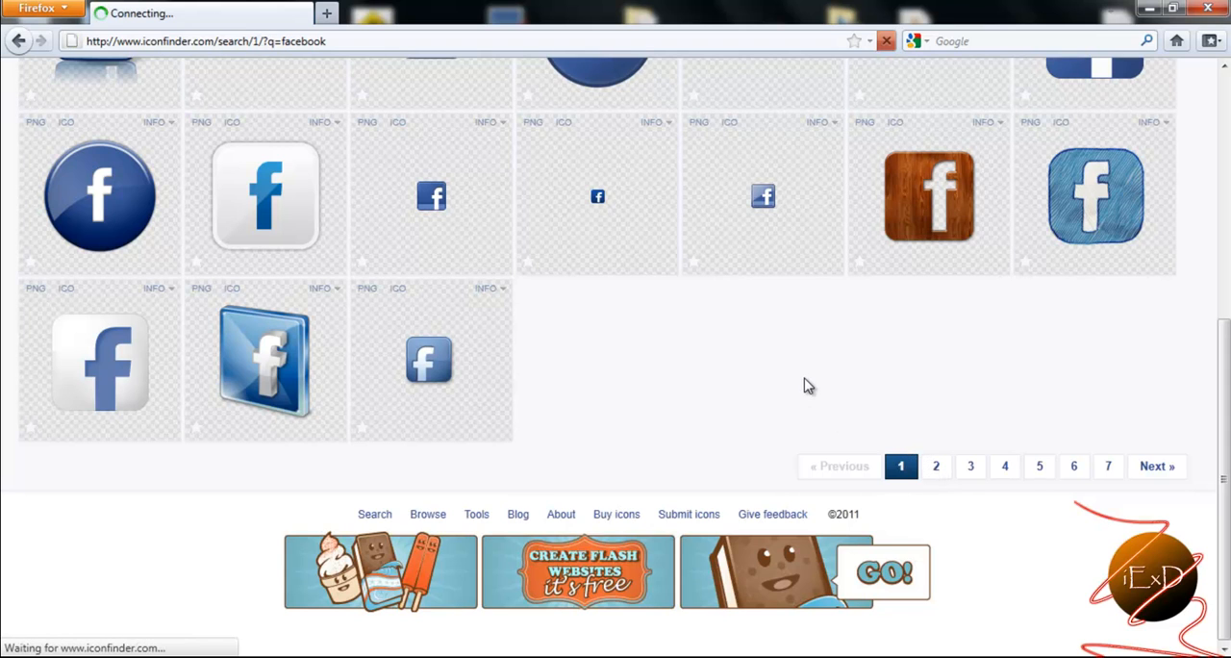
pyautogui.click(936, 466)
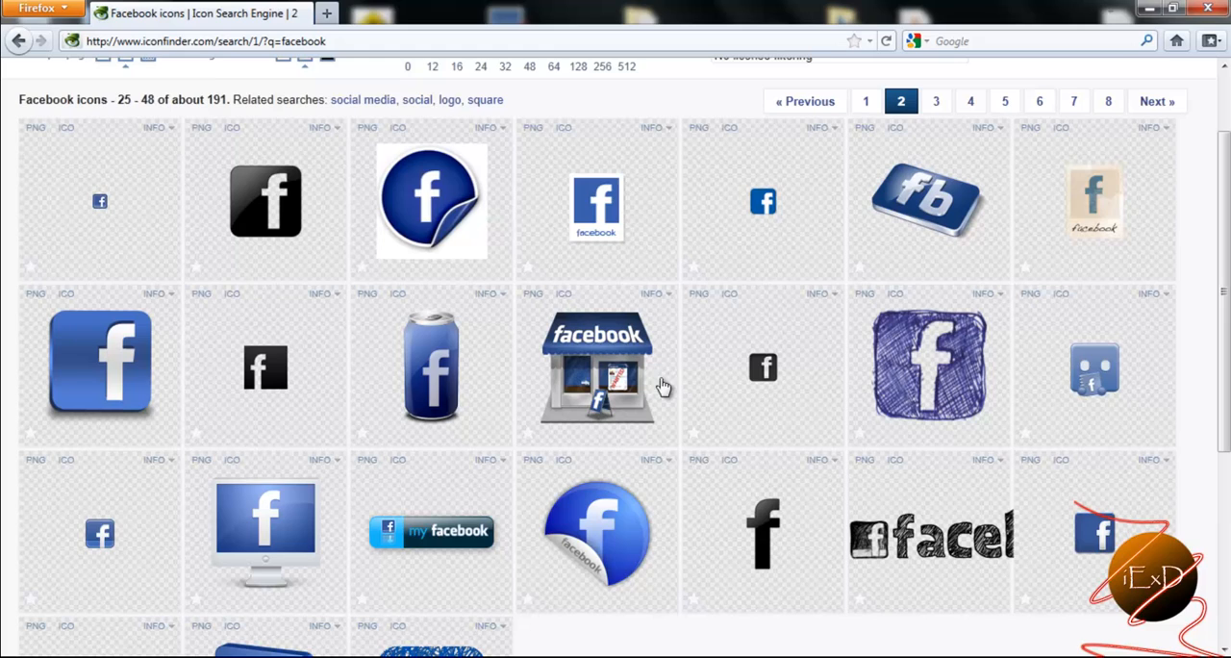
pyautogui.click(265, 202)
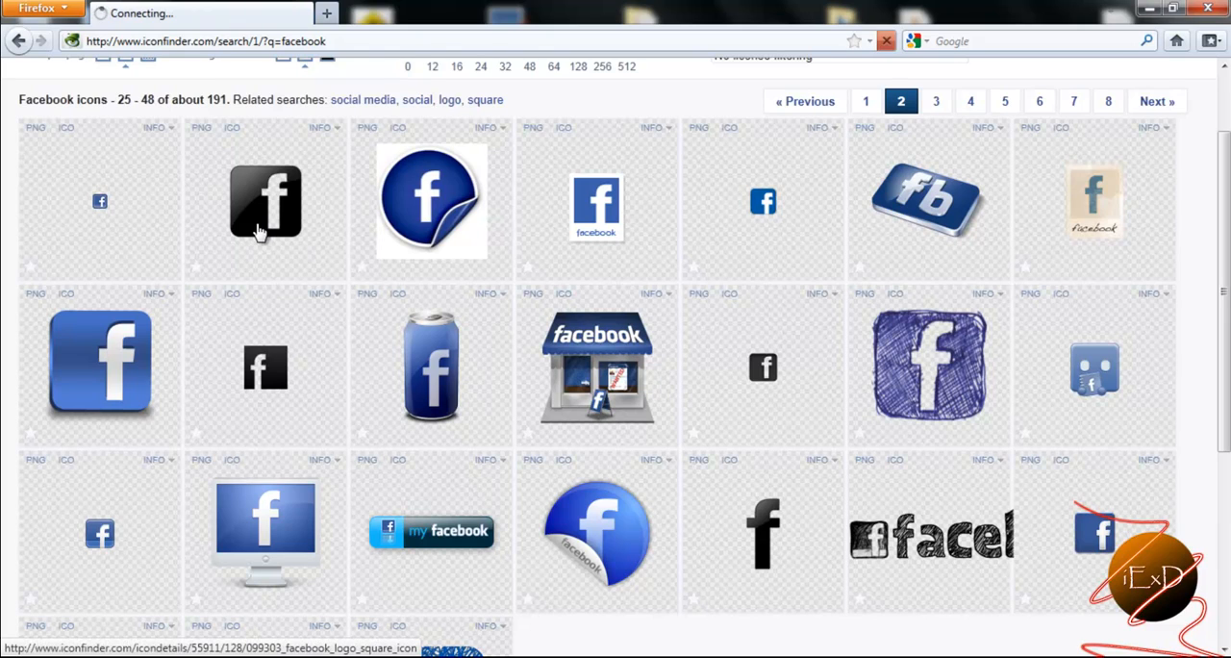
pyautogui.click(264, 202)
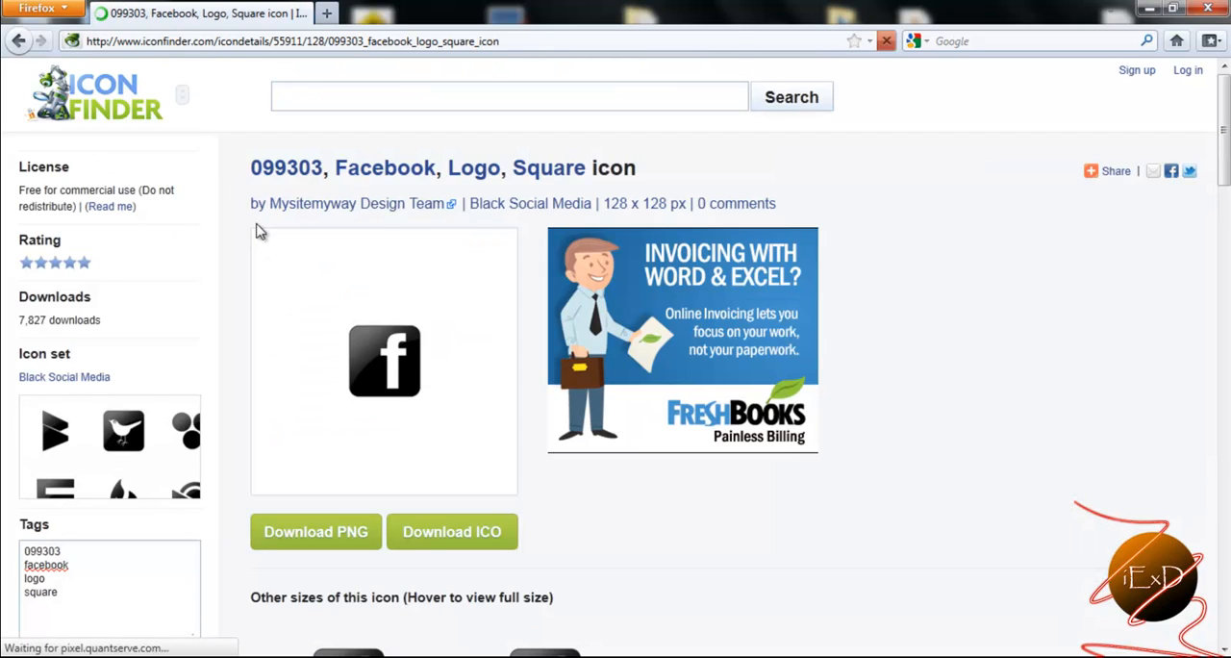
pyautogui.doubleClick(642, 203)
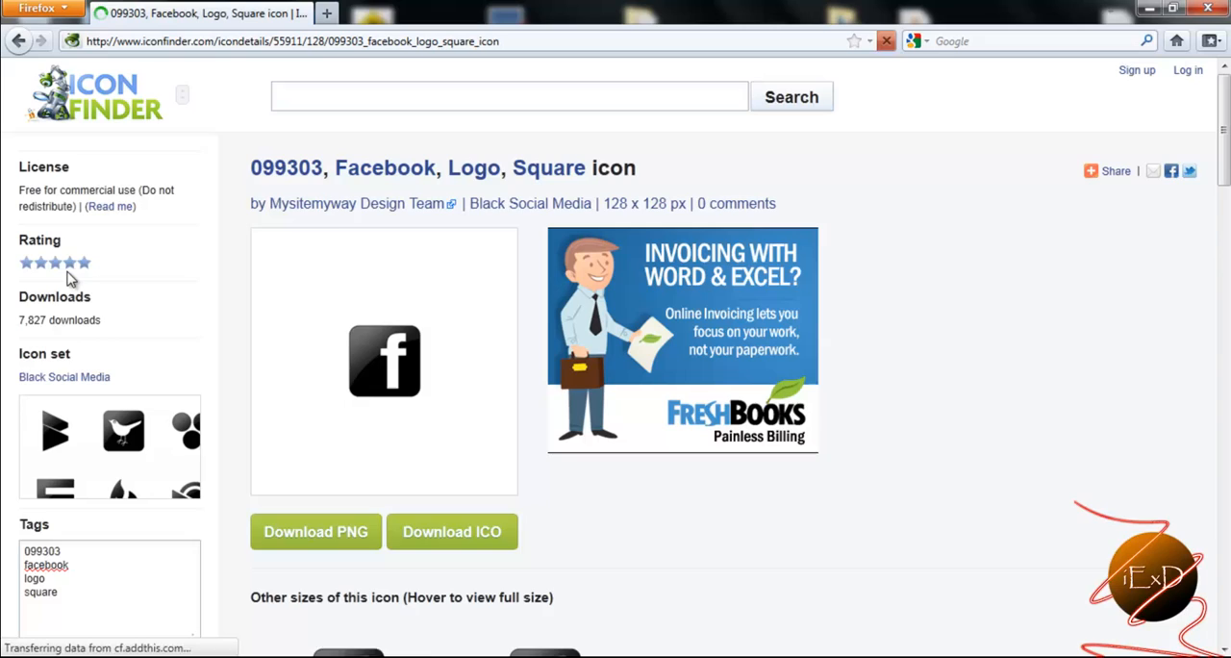
pyautogui.moveTo(112, 318)
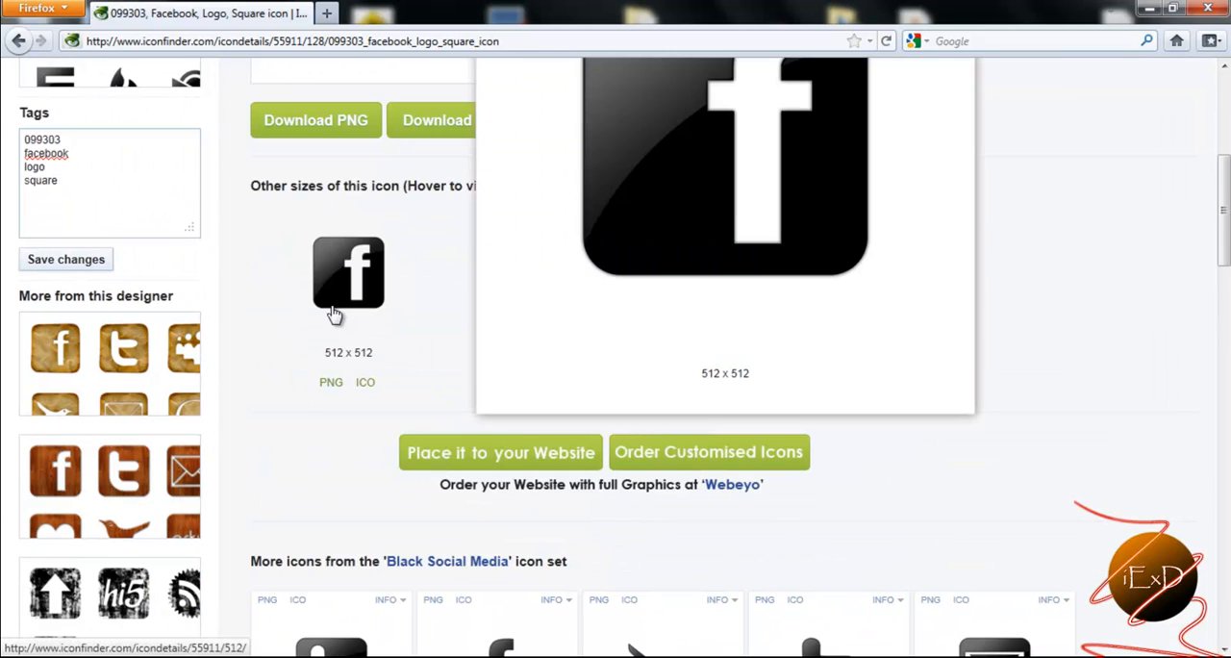
pyautogui.moveTo(500, 288)
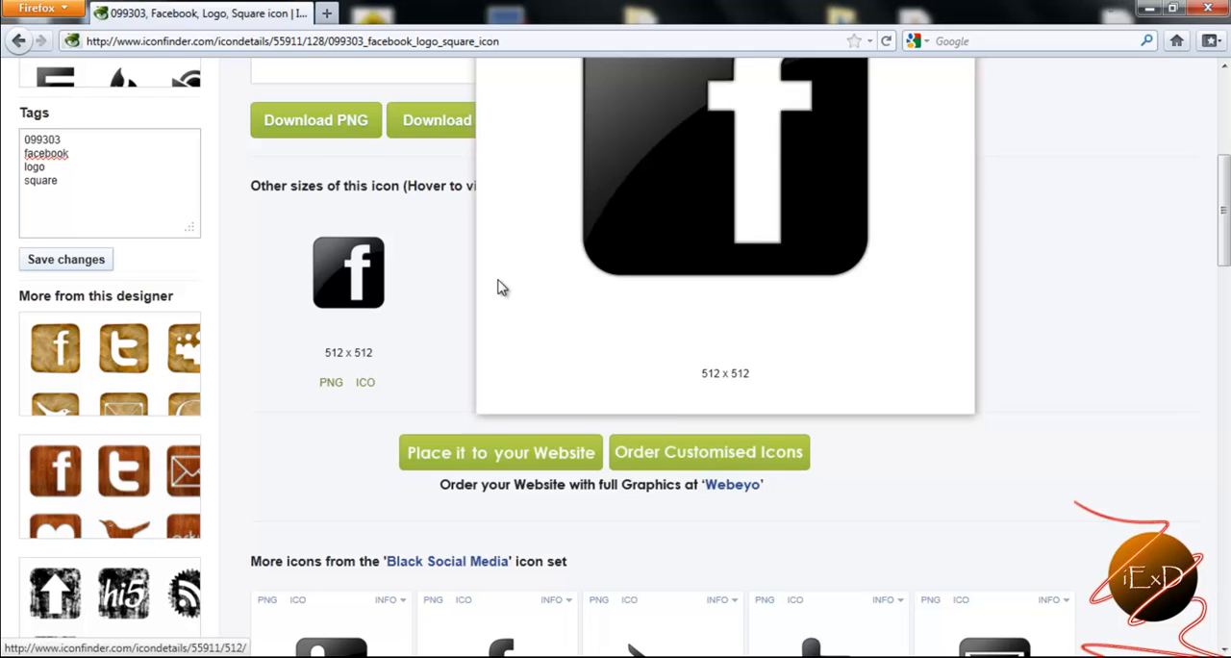
pyautogui.scroll(-3)
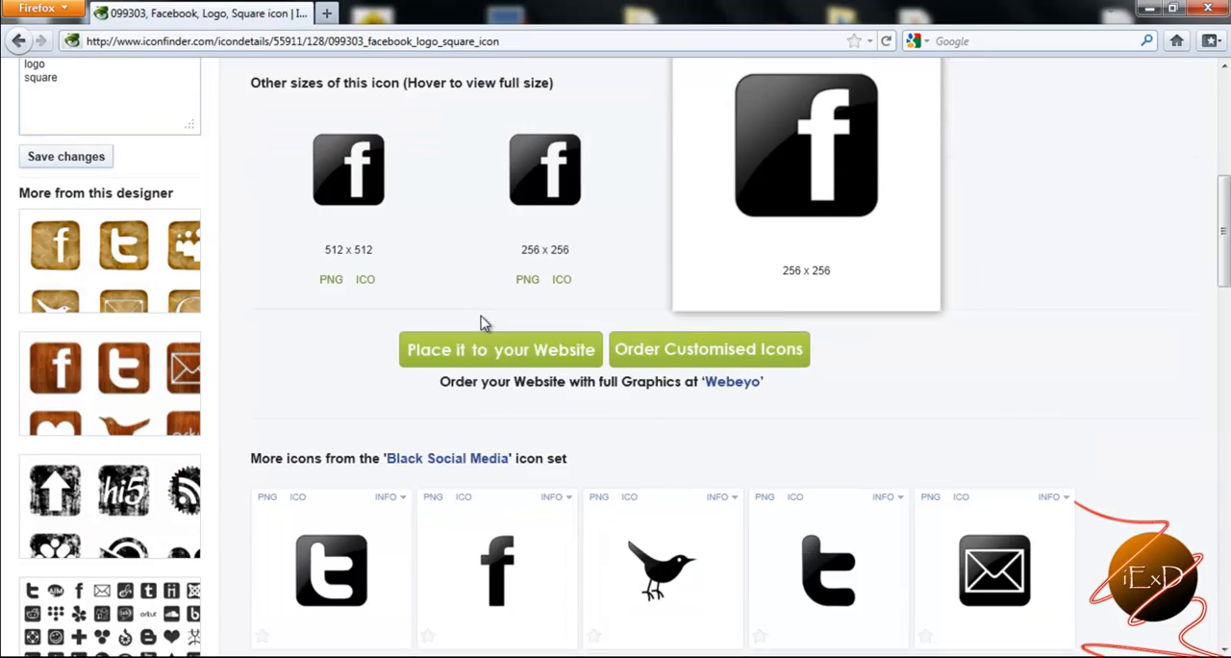
pyautogui.scroll(-3)
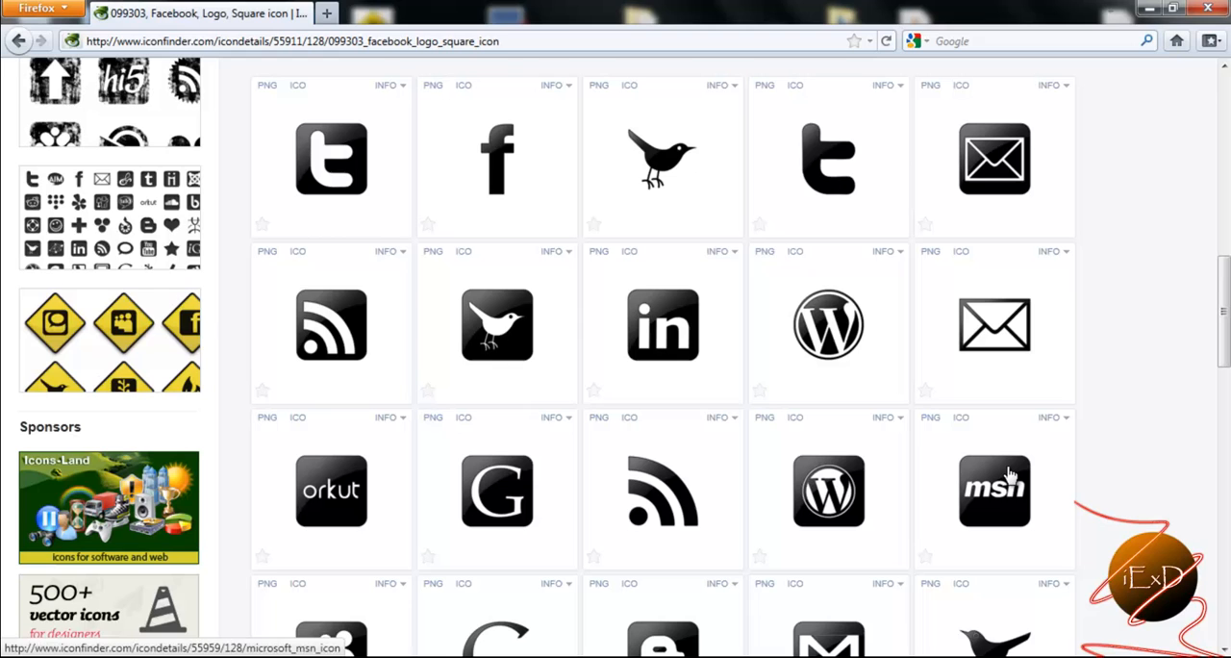
pyautogui.moveTo(751, 486)
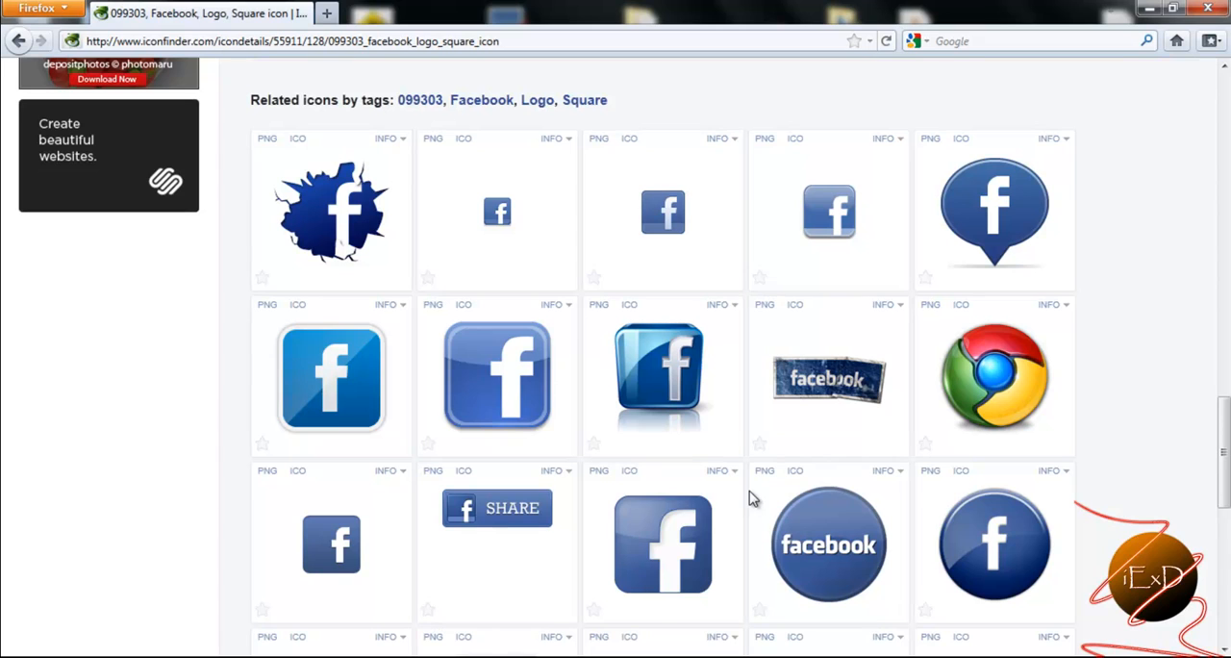
pyautogui.scroll(-3)
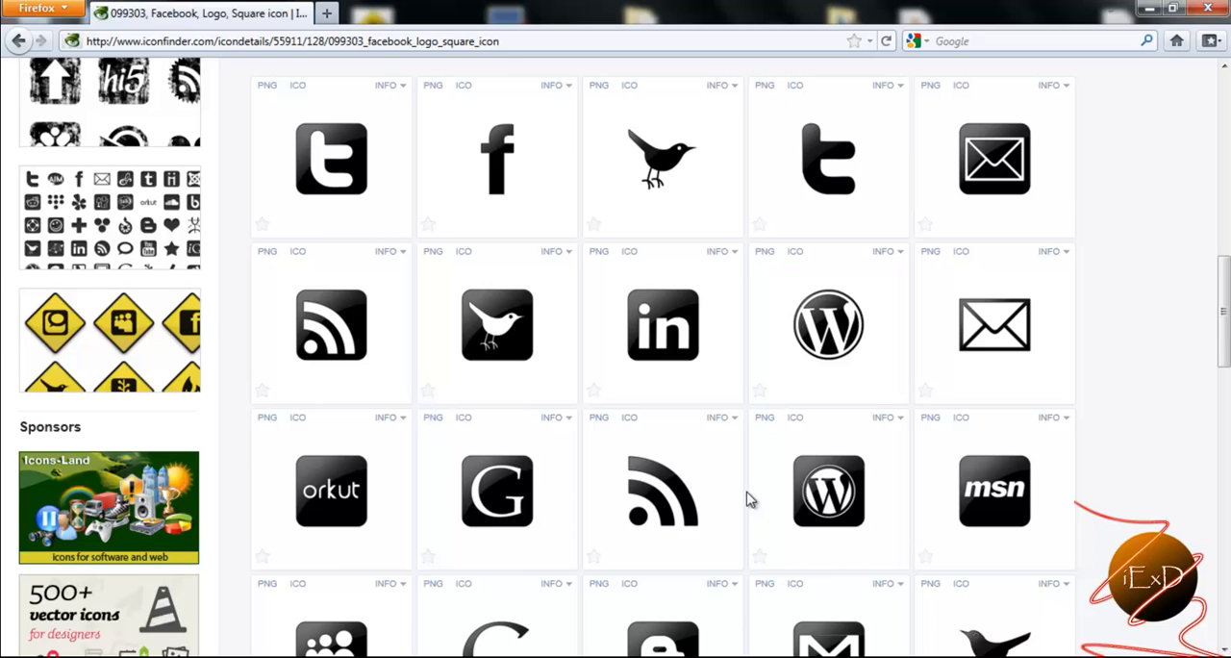
pyautogui.click(497, 159)
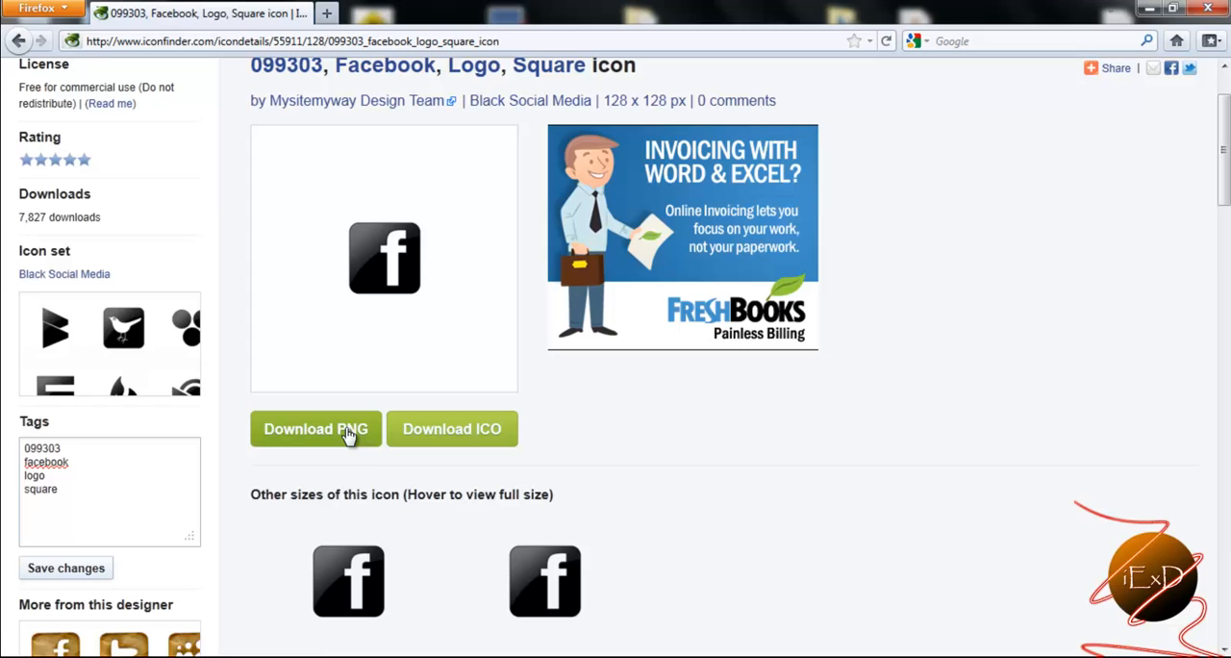
pyautogui.moveTo(316, 429)
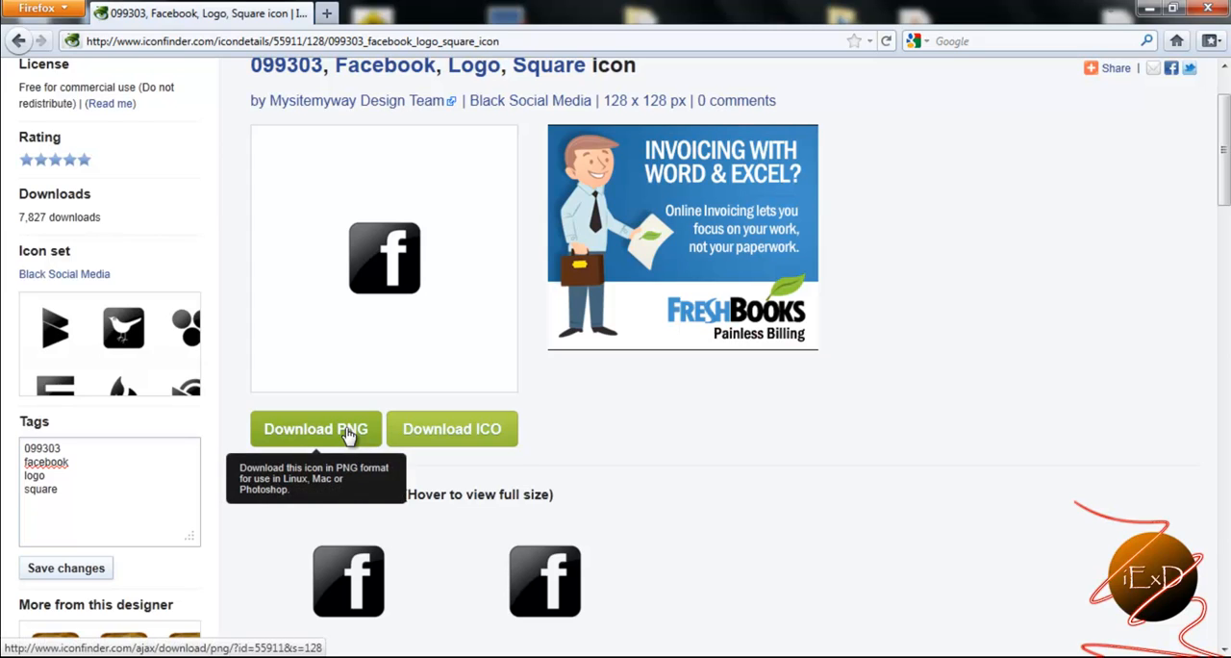